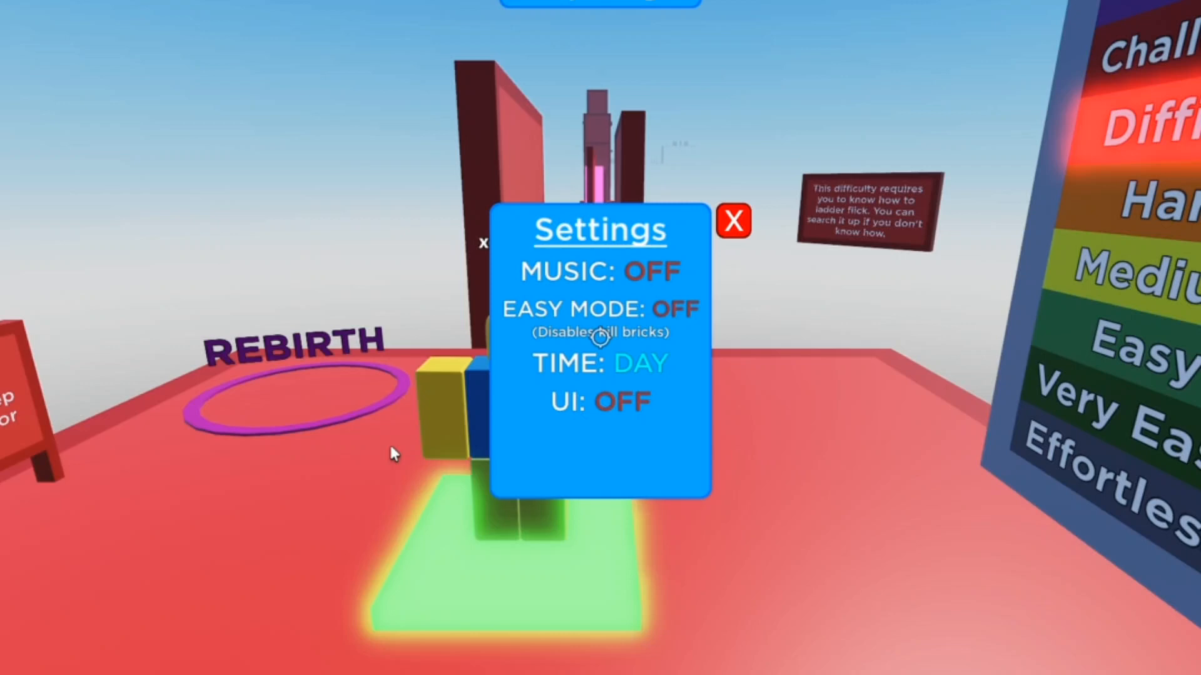
Switch the UI setting to ON and close the Settings panel back to the obby spawn pad.
click(620, 402)
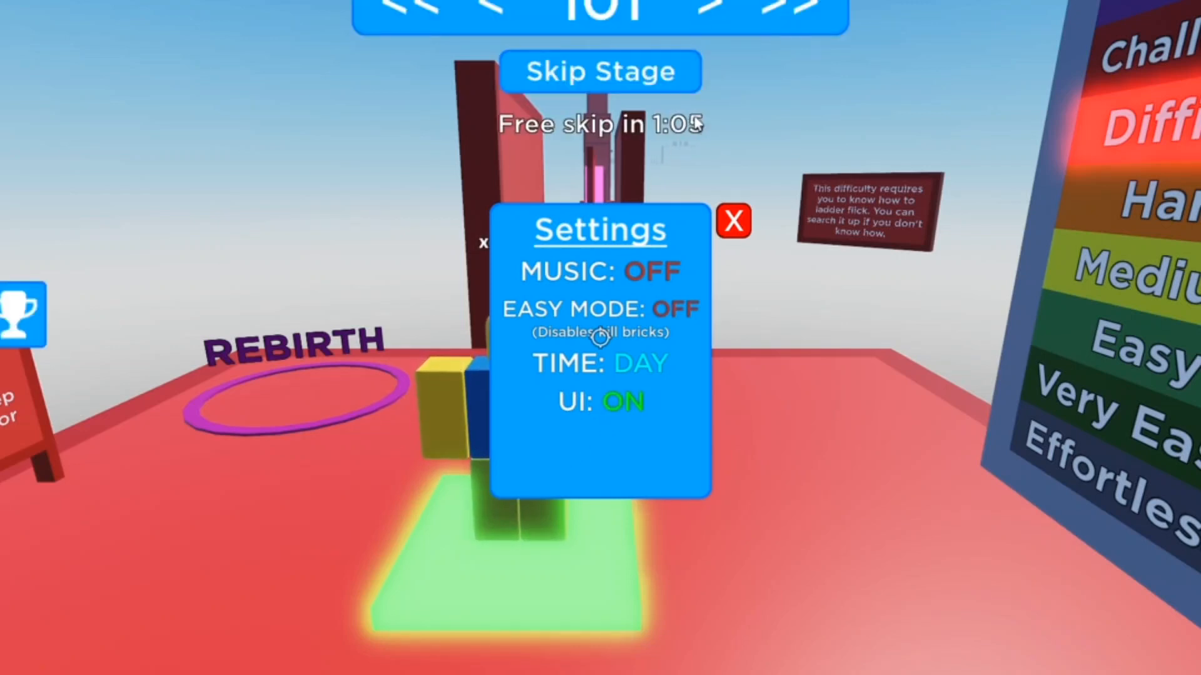
click(732, 220)
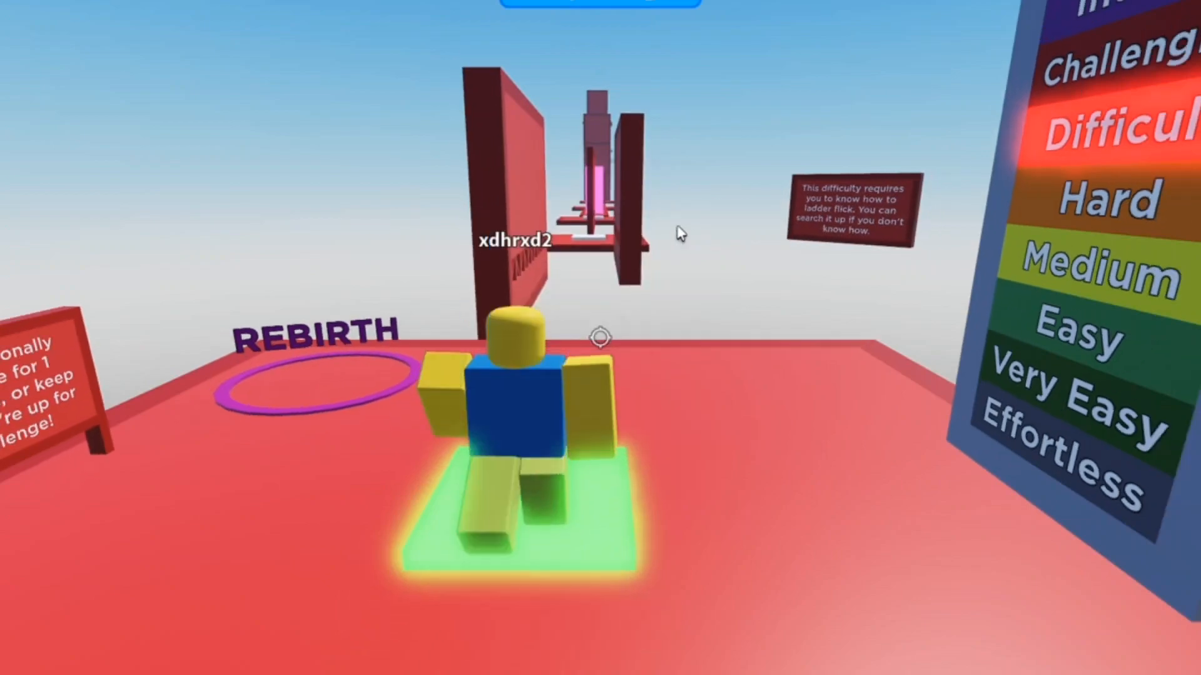